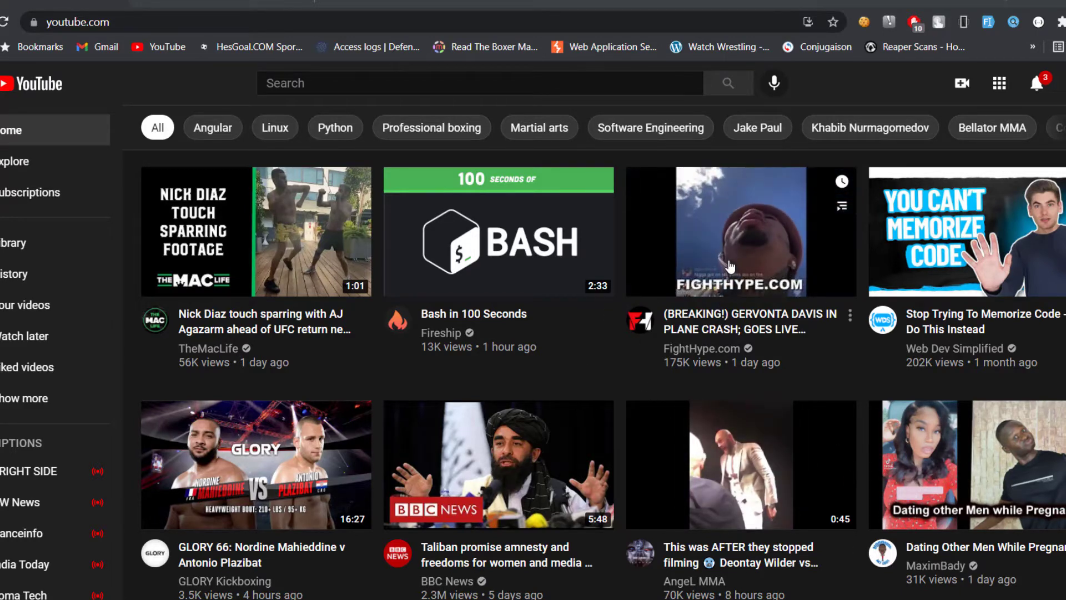
mouse_move(716, 276)
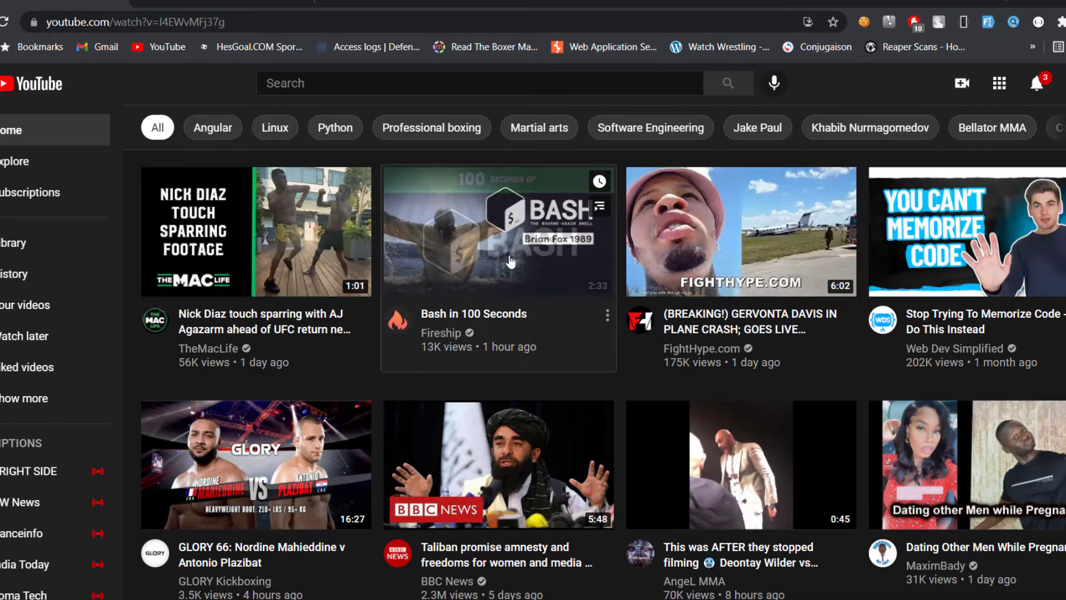
Step: Open the 'Bash in 100 Seconds' video from its thumbnail
click(498, 230)
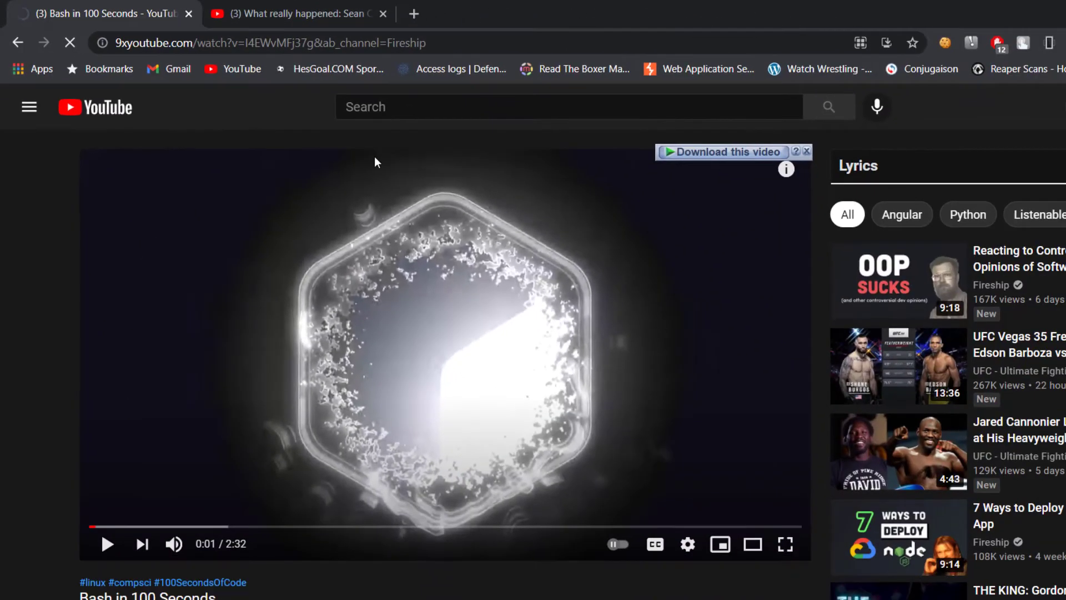
Step: Scroll the 9xbuddy format table down to the MP4 quality rows
click(722, 152)
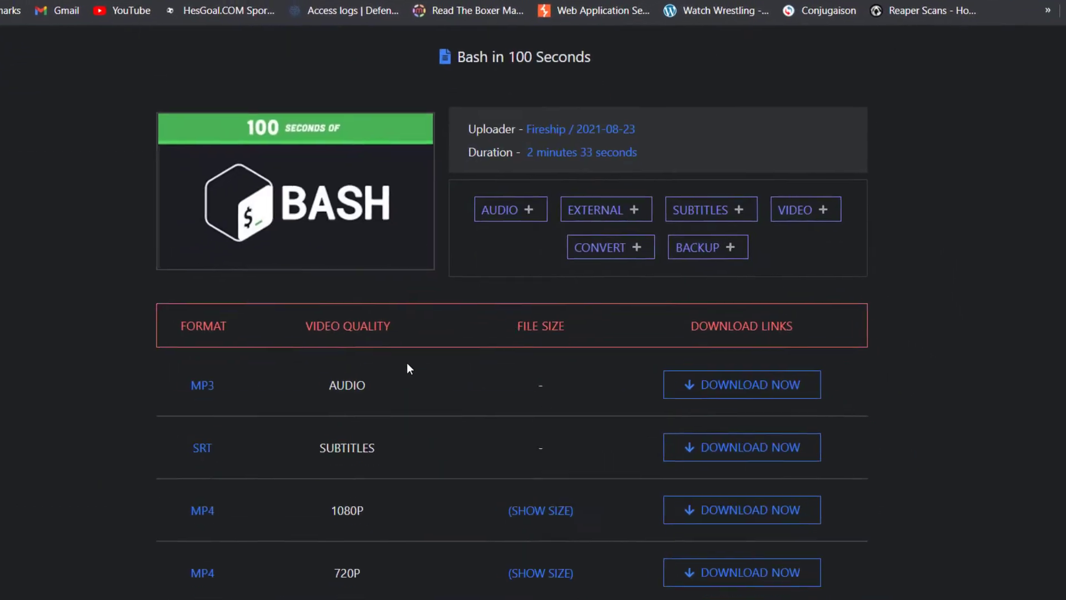
scroll(down, 3)
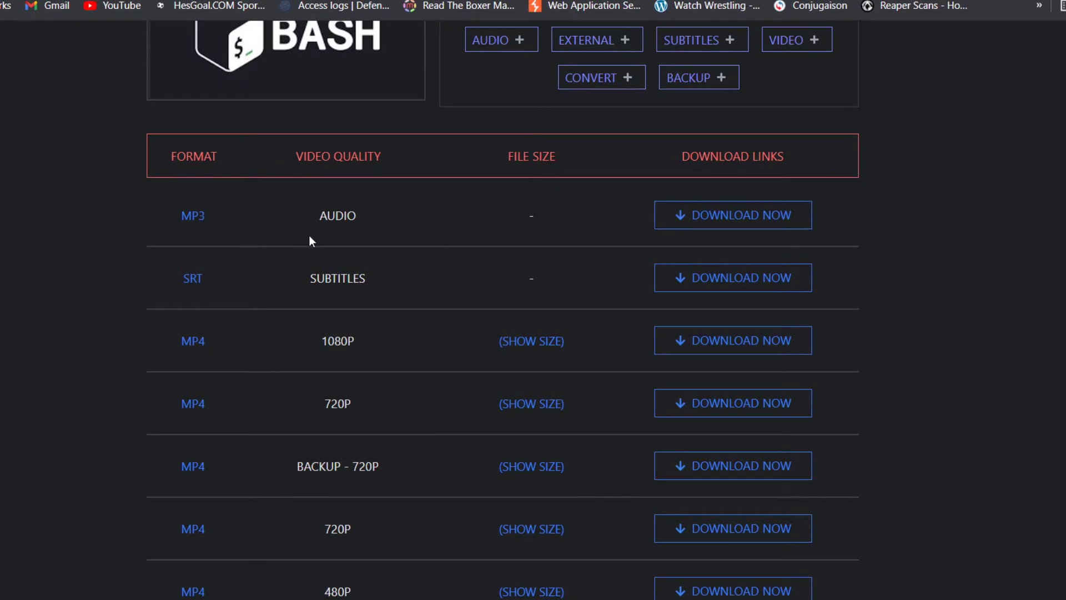
mouse_move(632, 232)
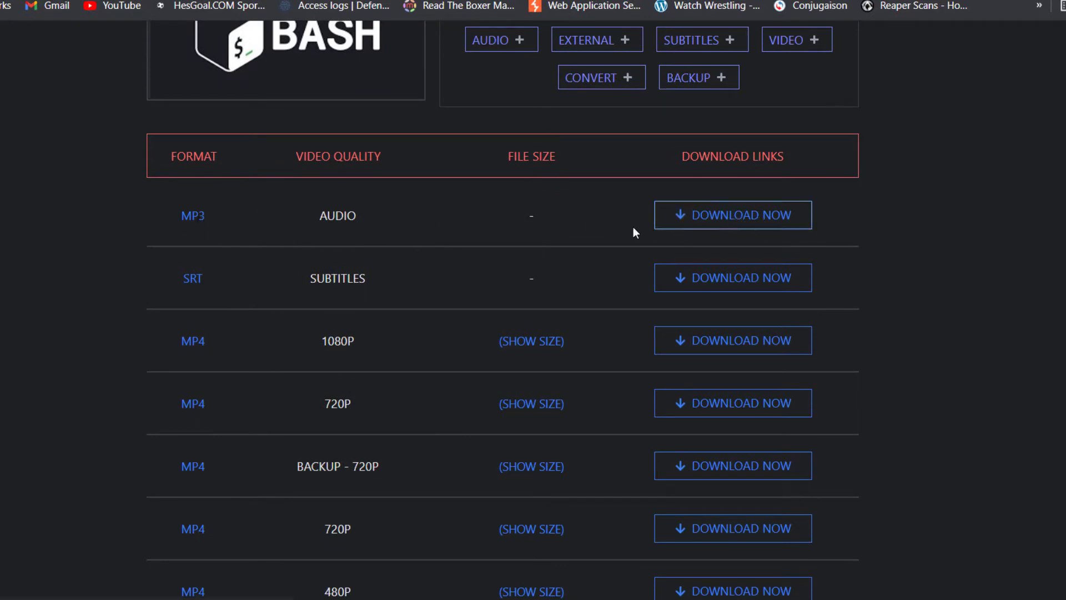
scroll(down, 3)
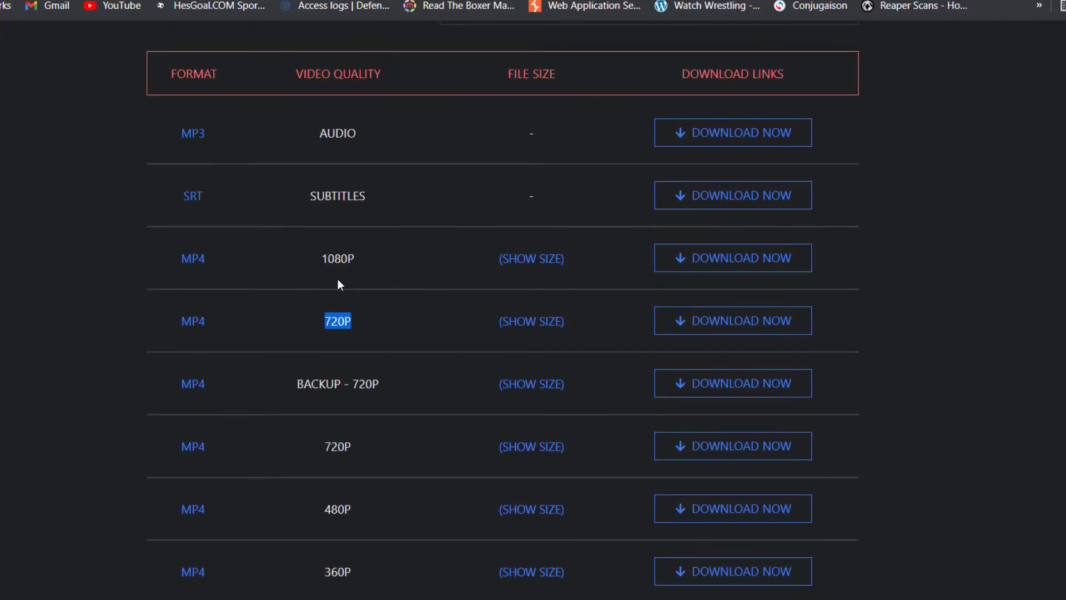
scroll(down, 3)
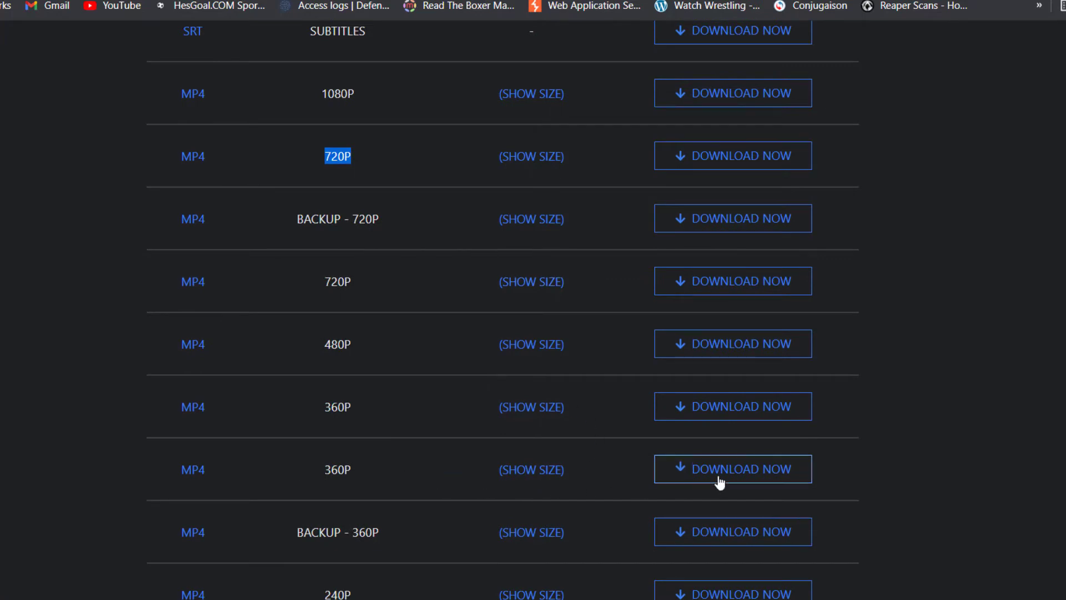
Step: Download the MP4 360P version to the Video folder with IDM
click(733, 469)
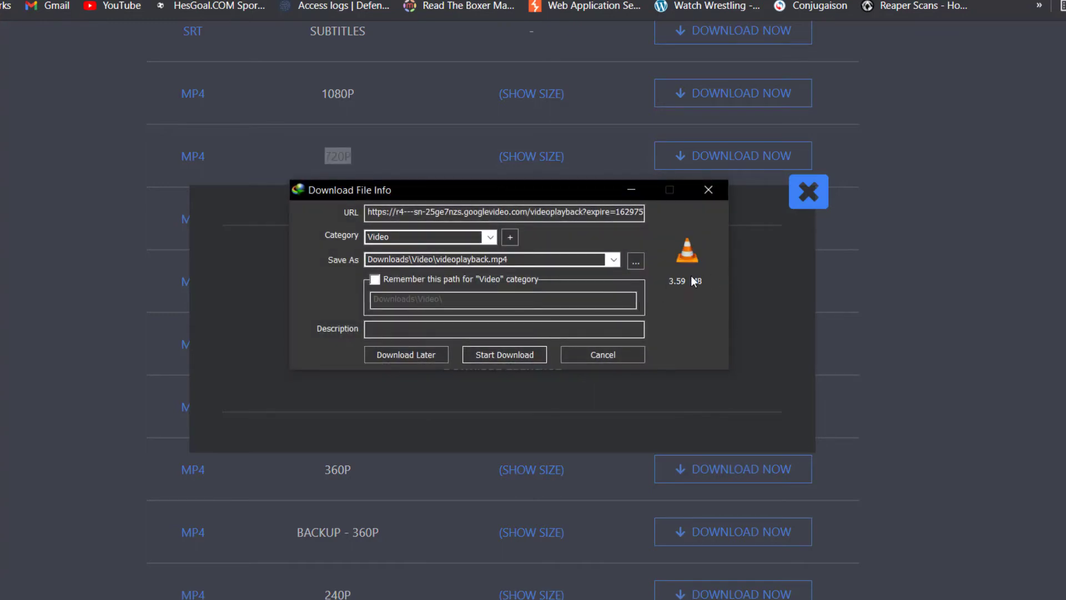
click(503, 354)
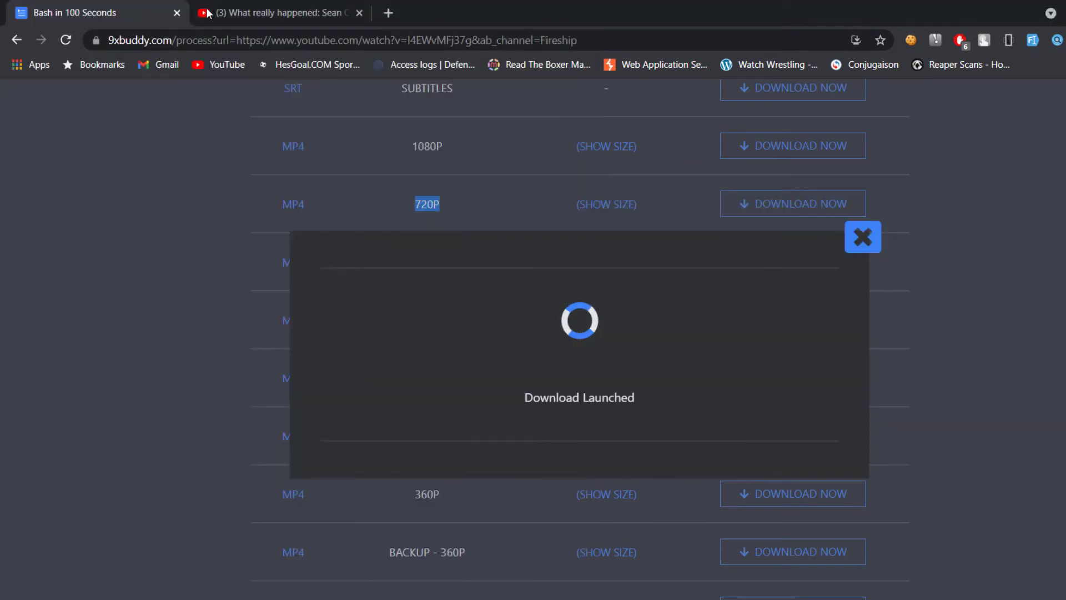
Step: Return to the 'Bash in 100 Seconds' YouTube video page
click(863, 237)
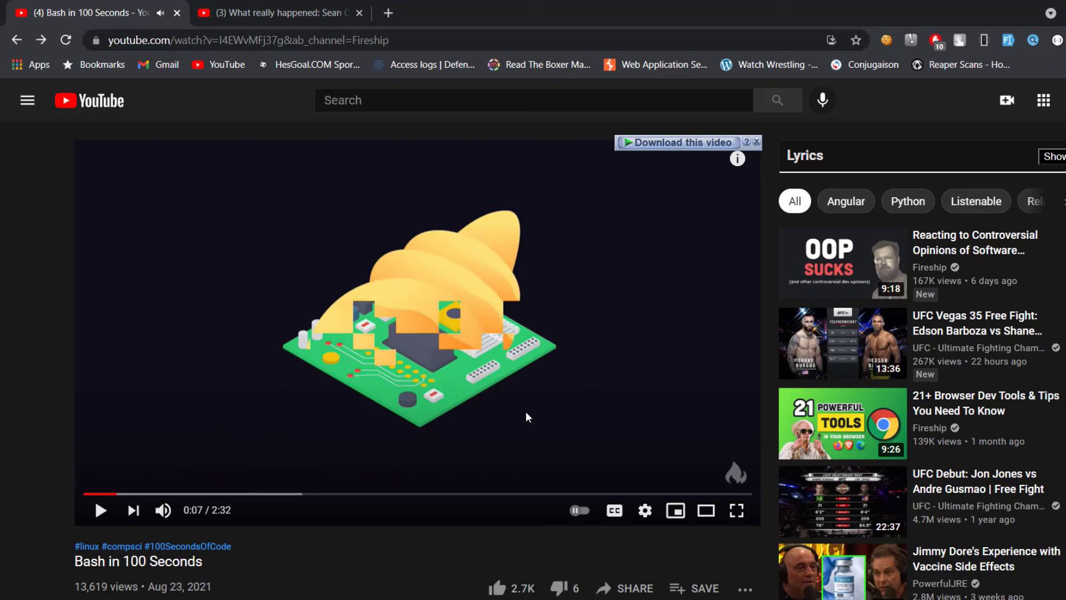
mouse_move(687, 174)
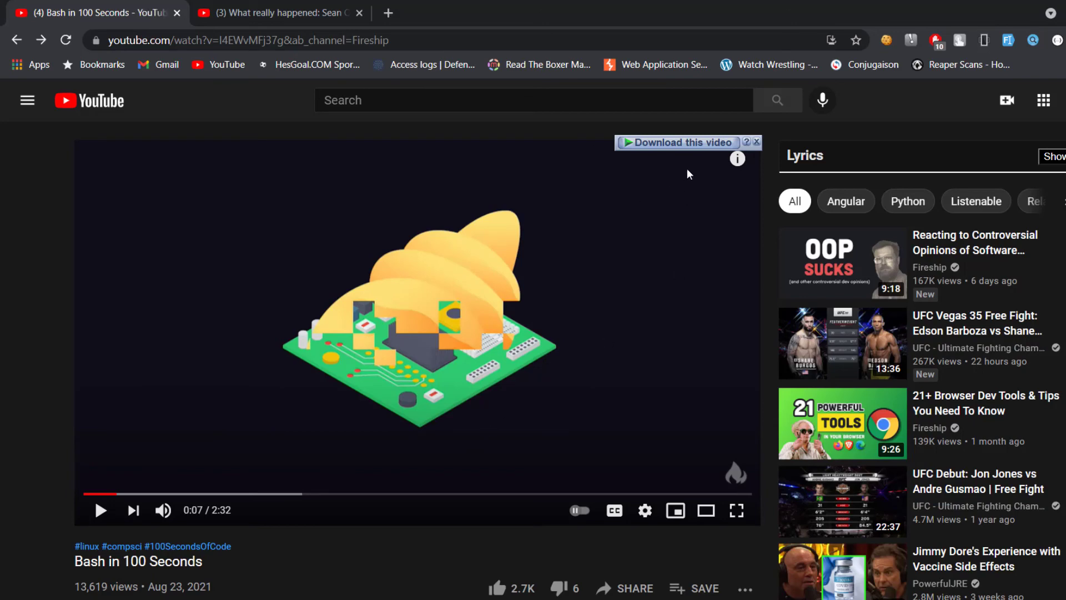
mouse_move(680, 143)
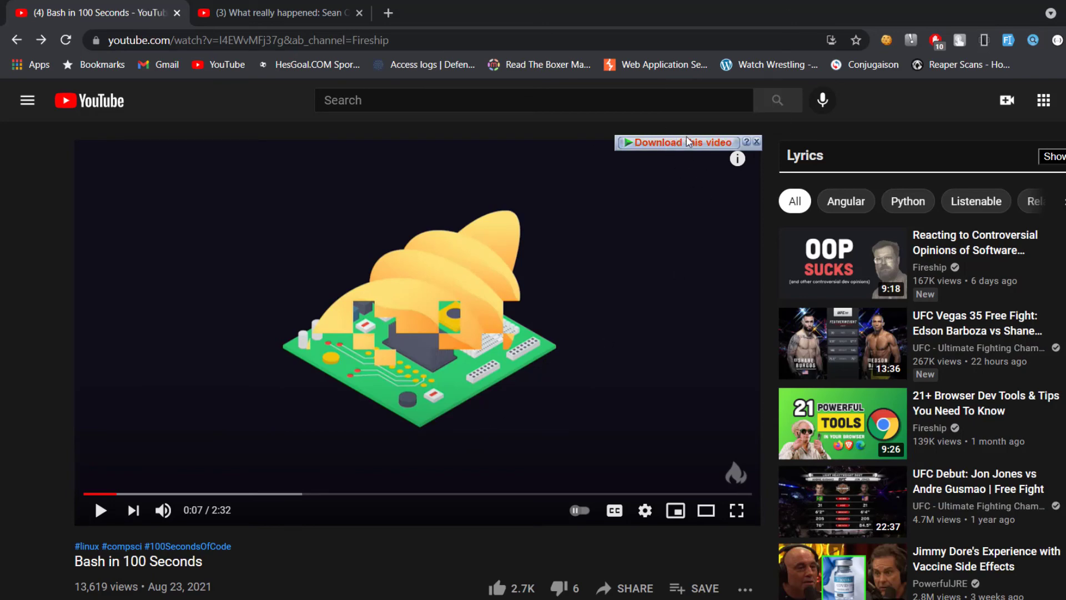
mouse_move(607, 296)
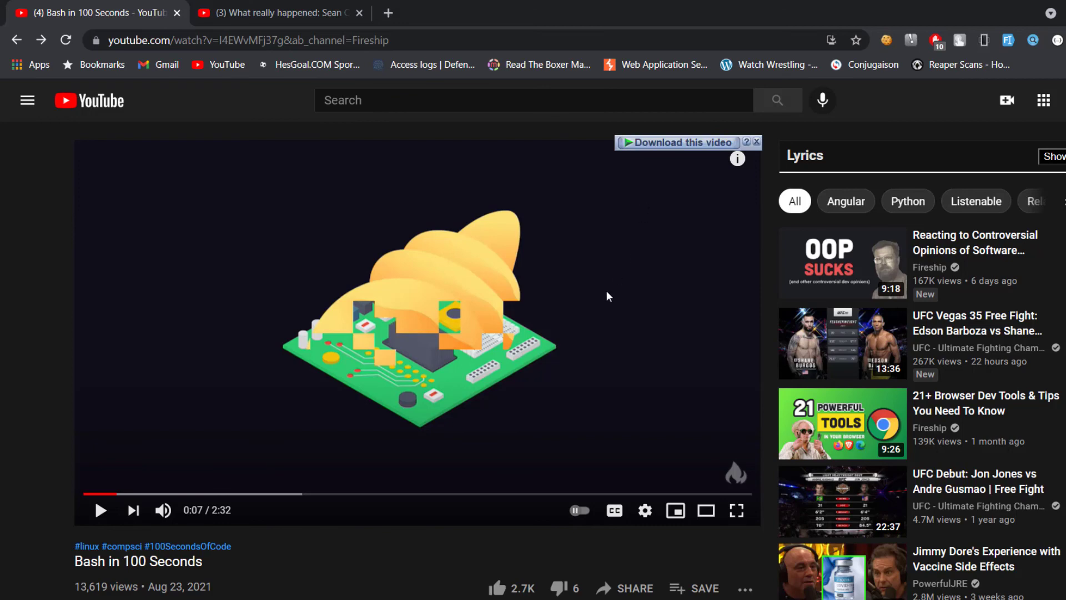